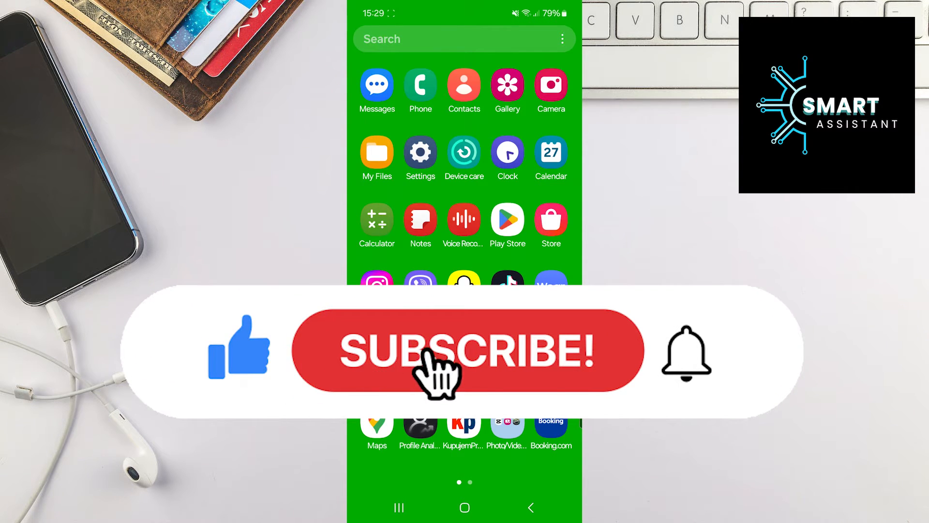
Launch Viber from the app drawer and reach Settings through the More tab
{"action": "left_click", "coordinate": [464, 349]}
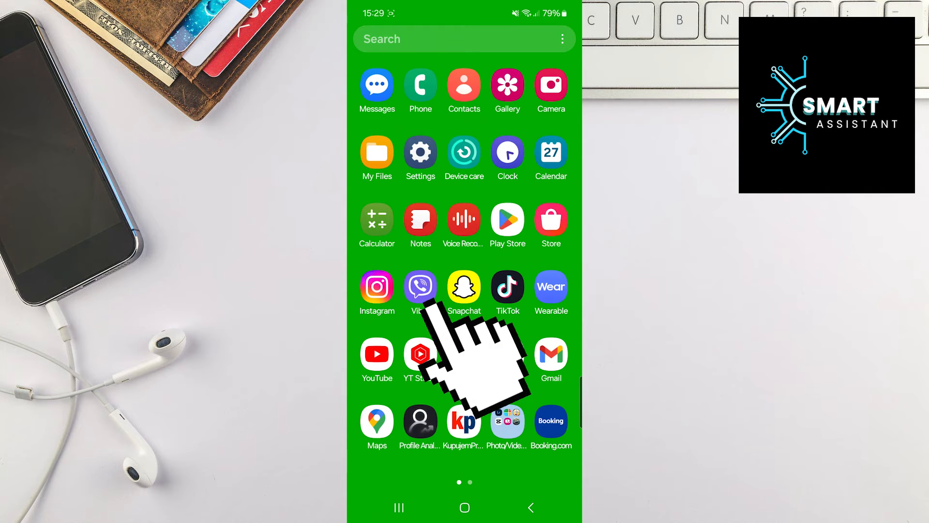
{"action": "left_click", "coordinate": [420, 286]}
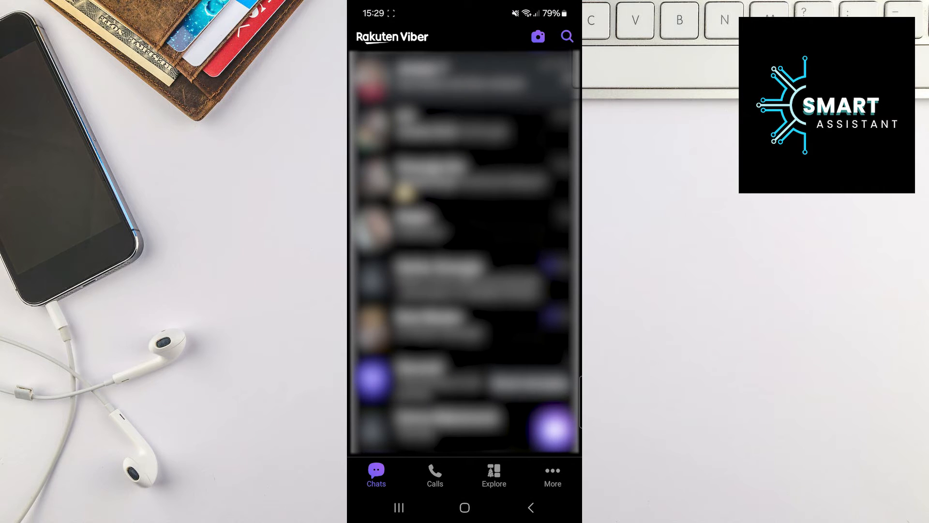
{"action": "left_click", "coordinate": [552, 474]}
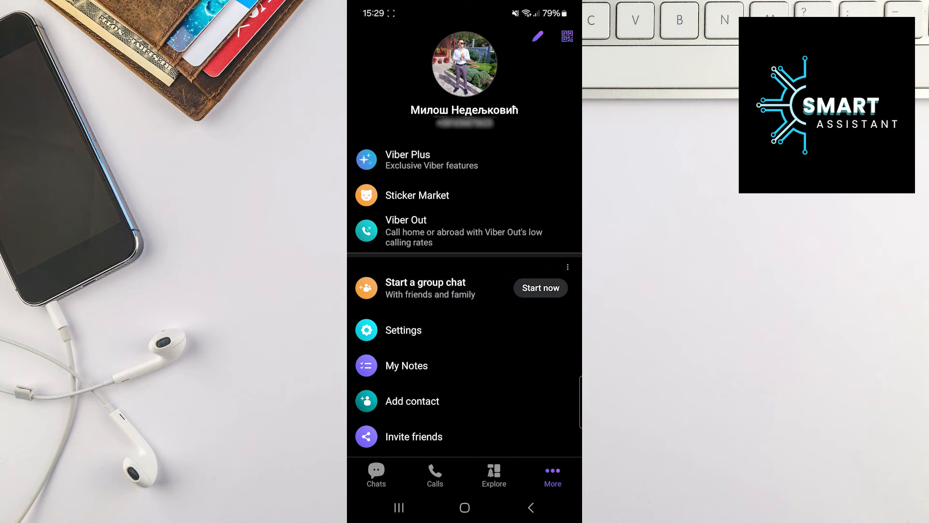
{"action": "left_click", "coordinate": [403, 329]}
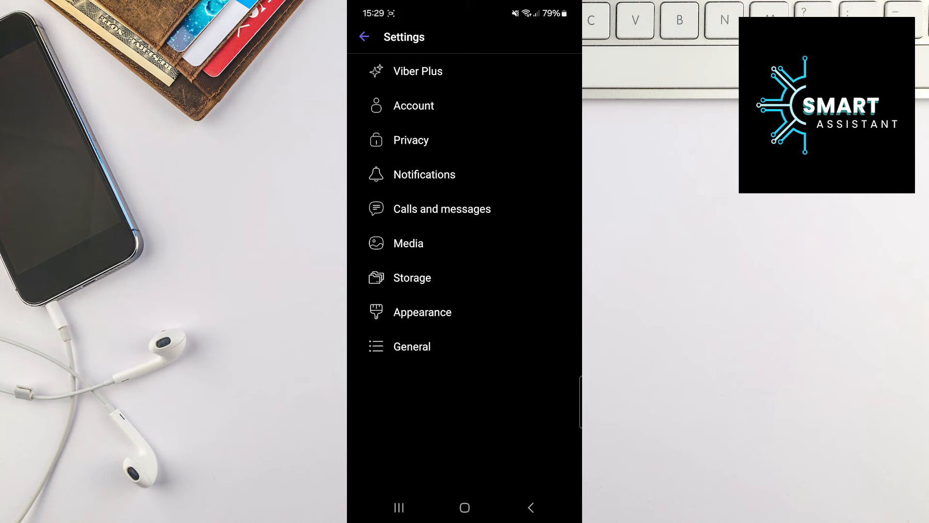
In Media settings, switch on 'Save to gallery' for received media
{"action": "left_click", "coordinate": [408, 243]}
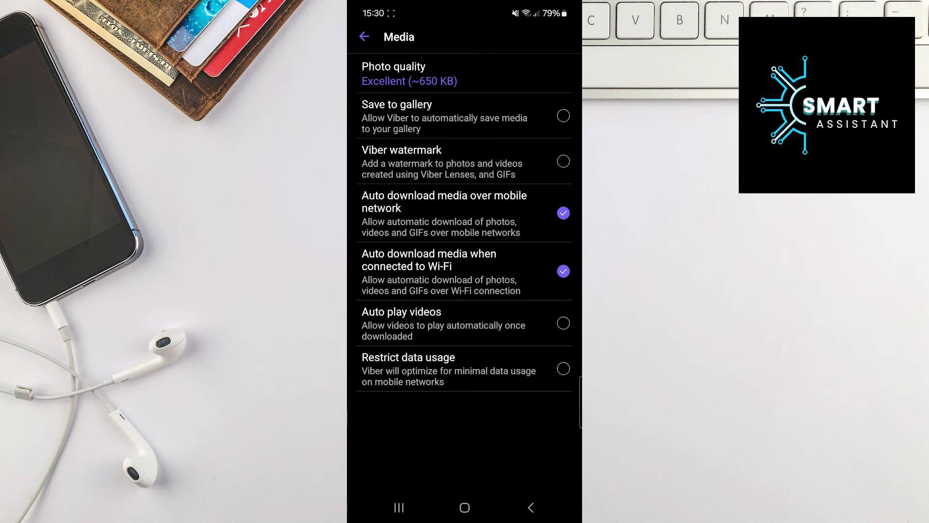
{"action": "left_click", "coordinate": [561, 115]}
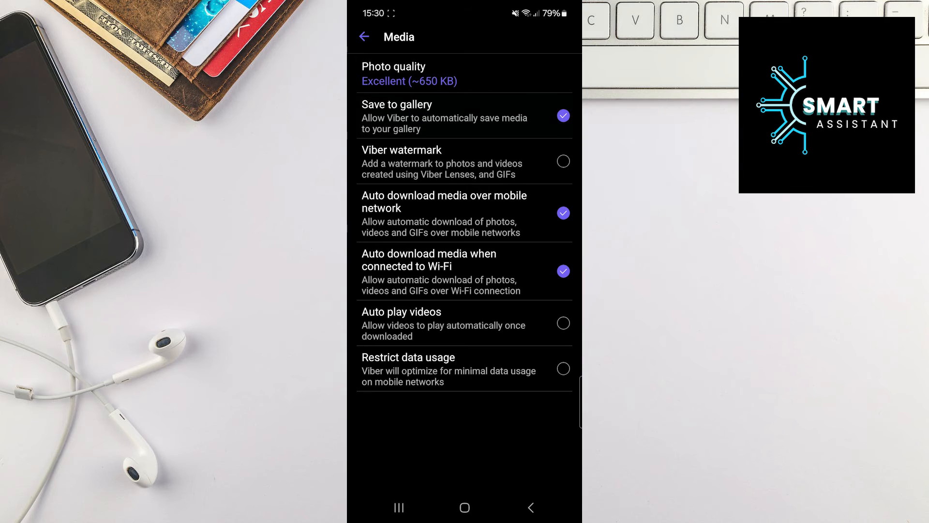